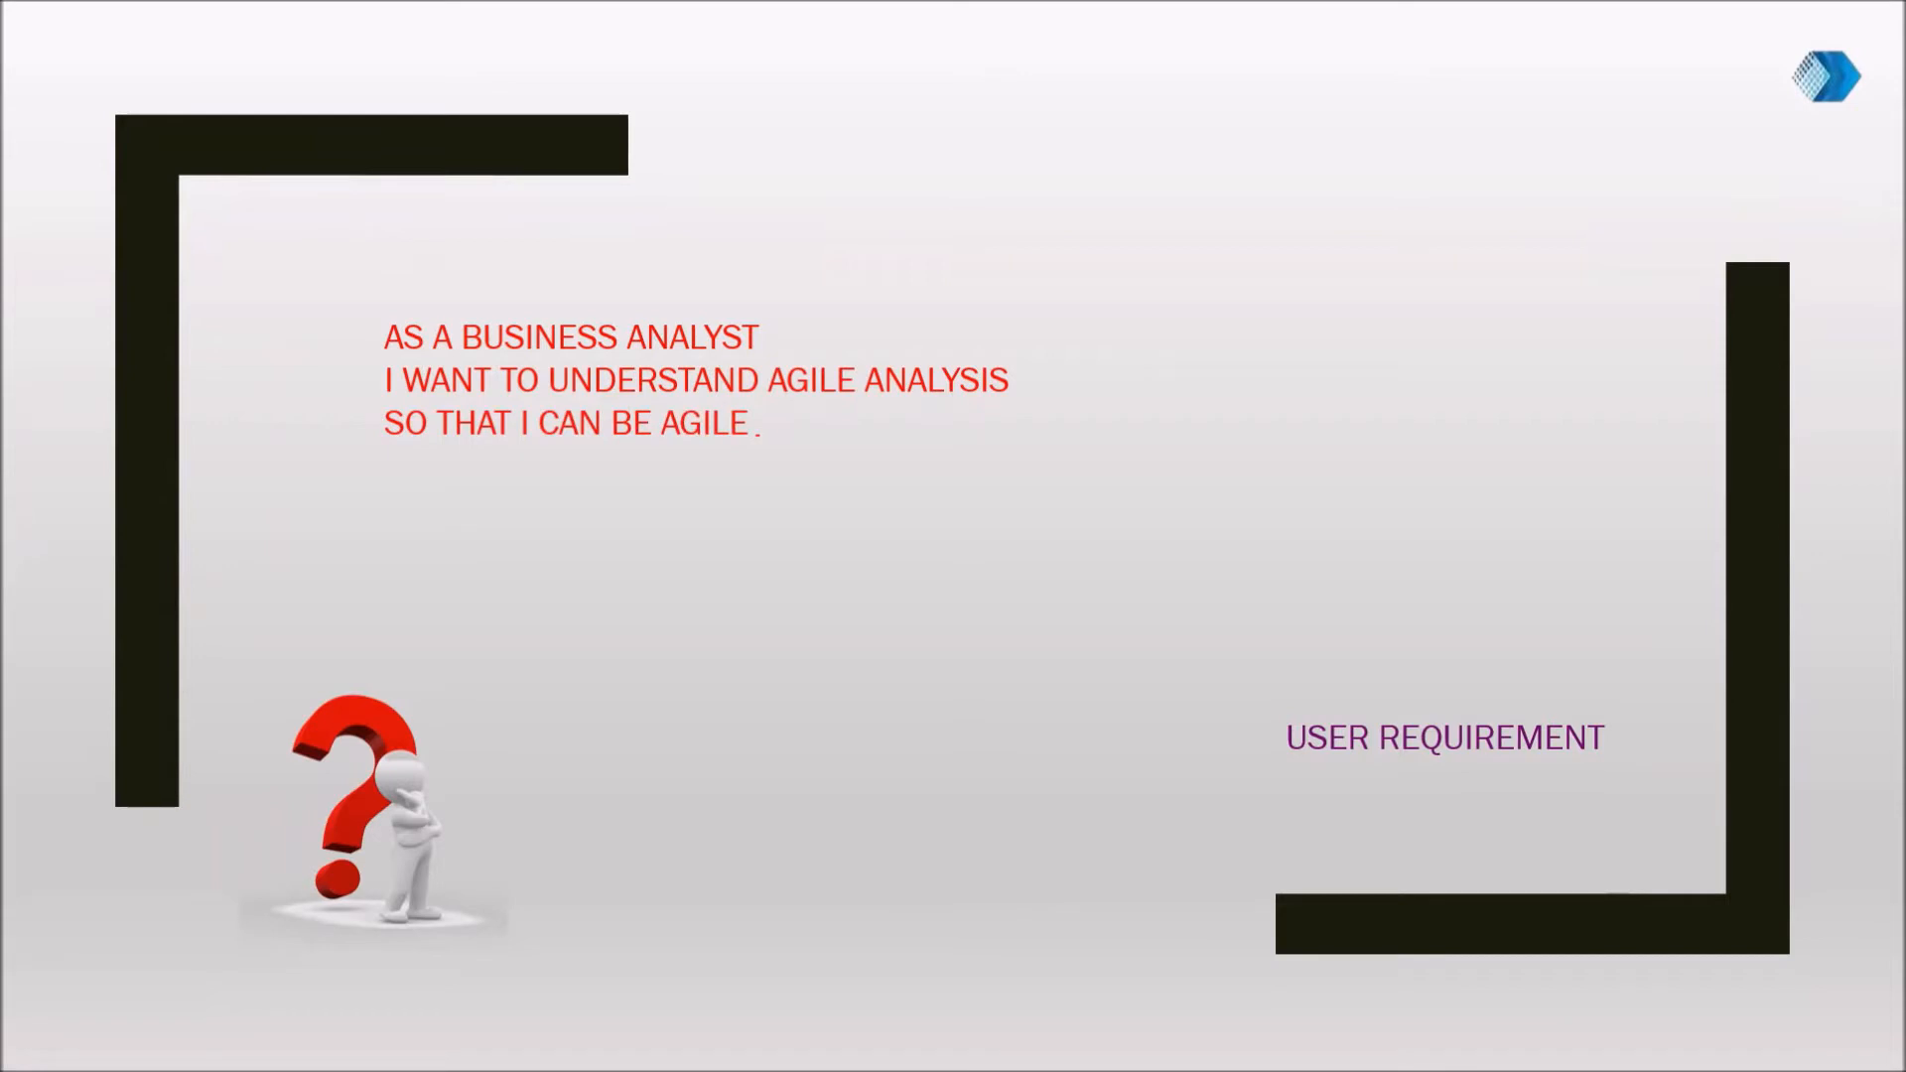
- Advance the slideshow so a red X strikes out USER in the User Requirement label
{"action": "left_click", "coordinate": [1380, 741]}
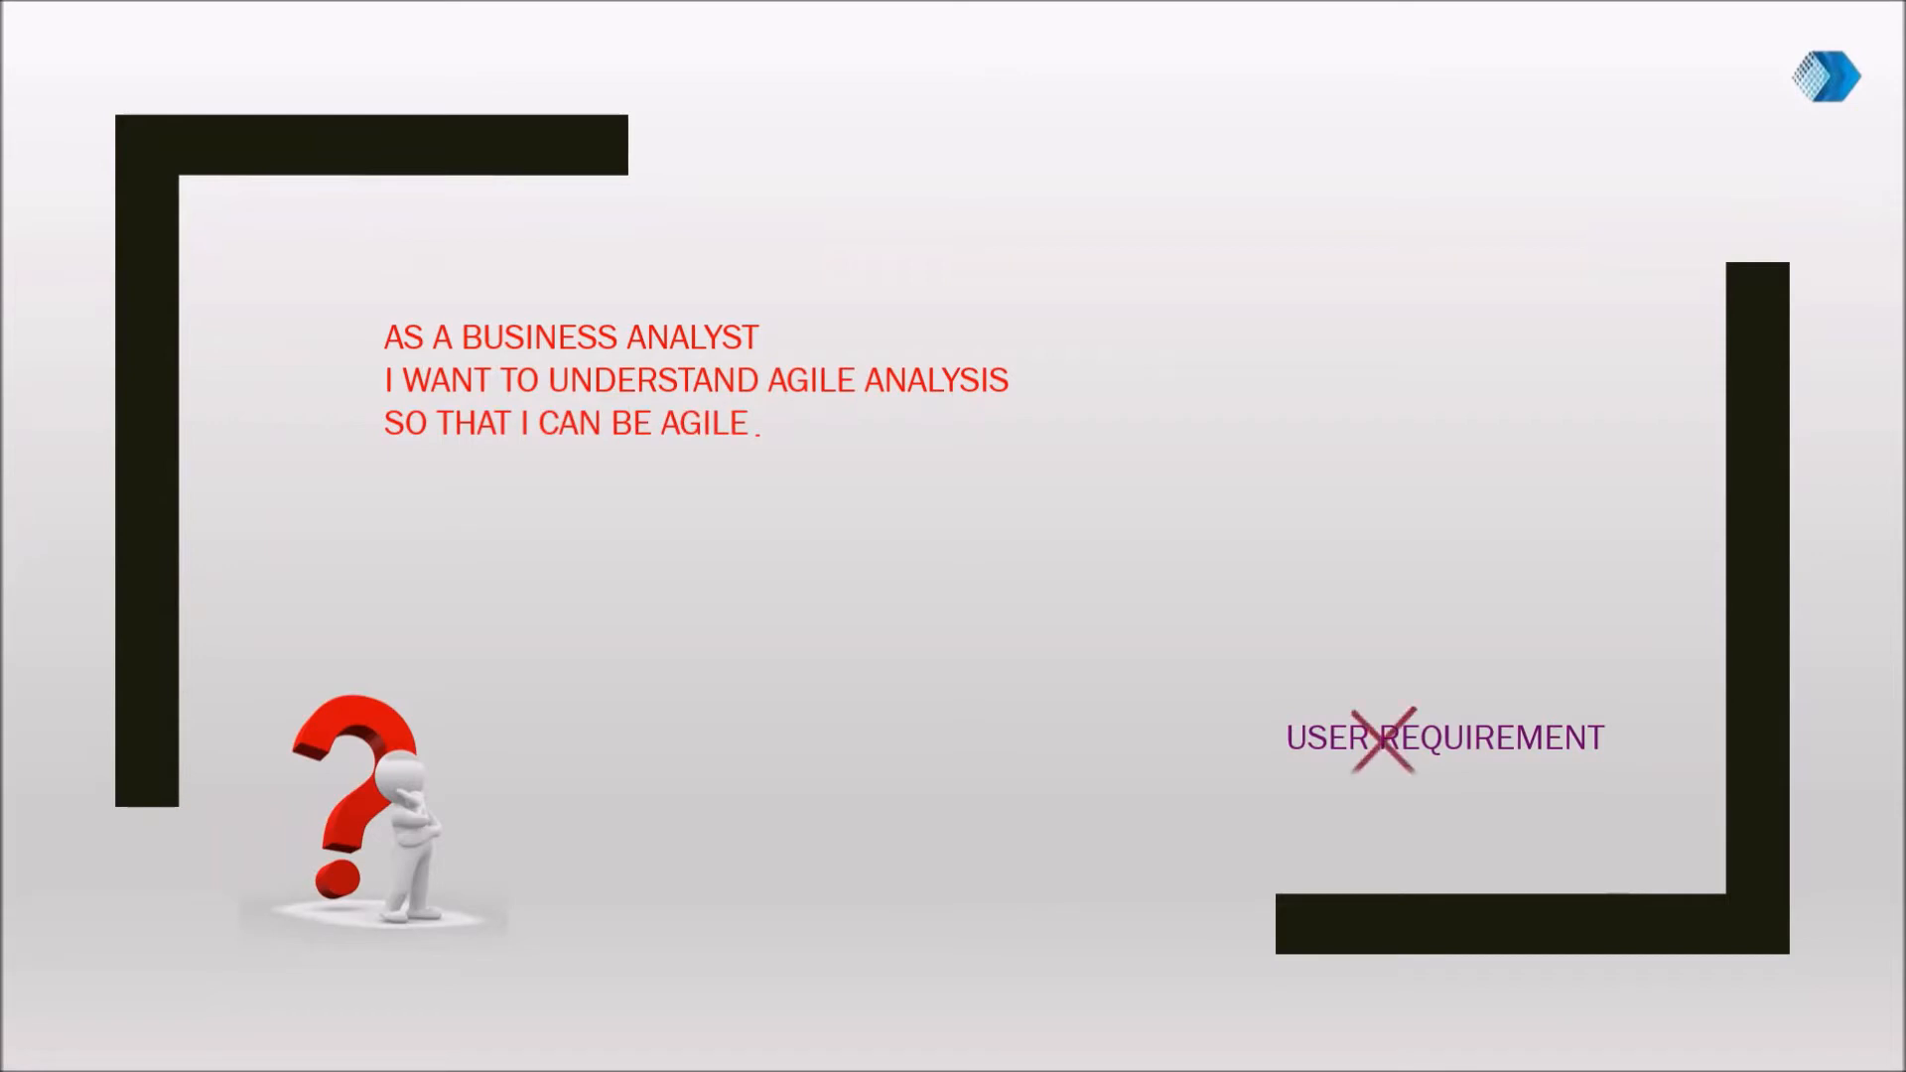